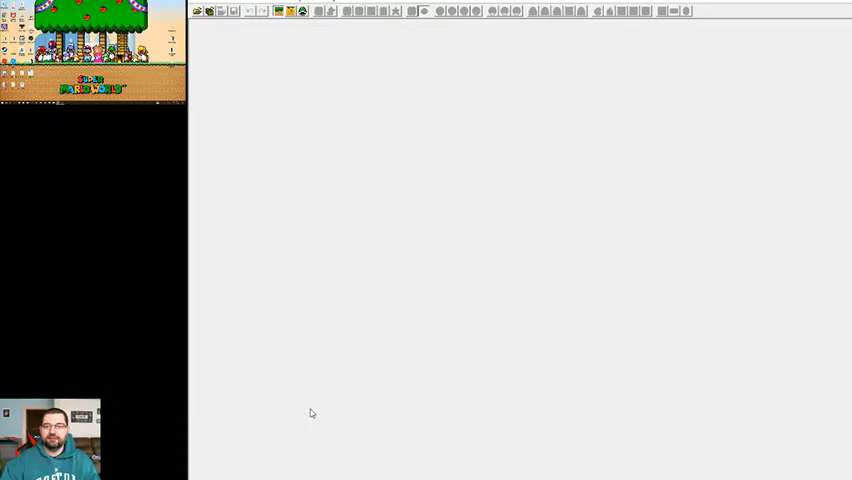
{"action": "mouse_move", "coordinate": [446, 178]}
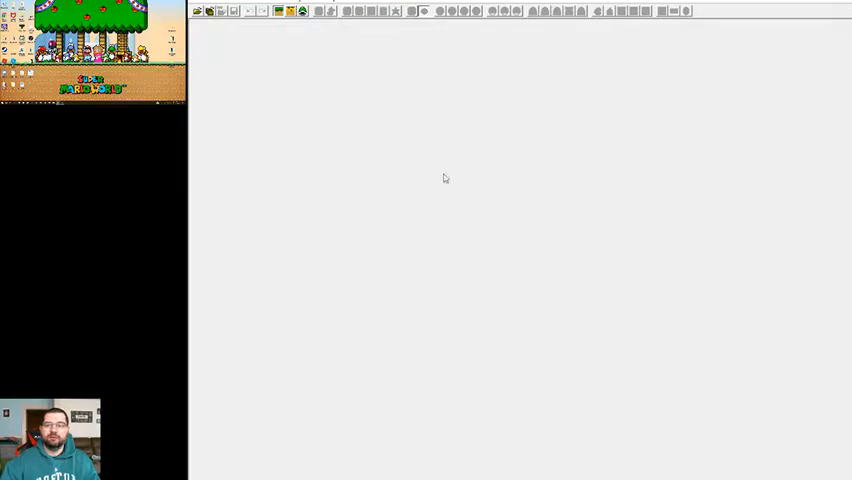
{"action": "mouse_move", "coordinate": [376, 148]}
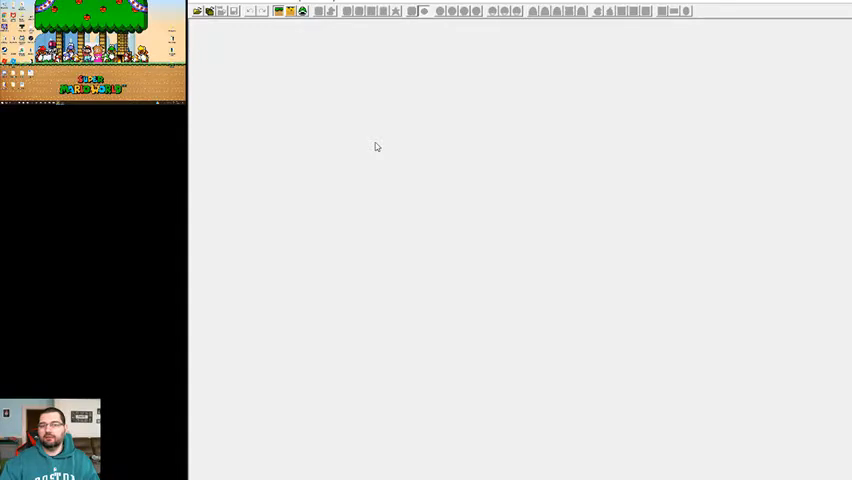
Load the Super Mario World ROM from the Desktop via File > Open ROM.
{"action": "left_click", "coordinate": [200, 2]}
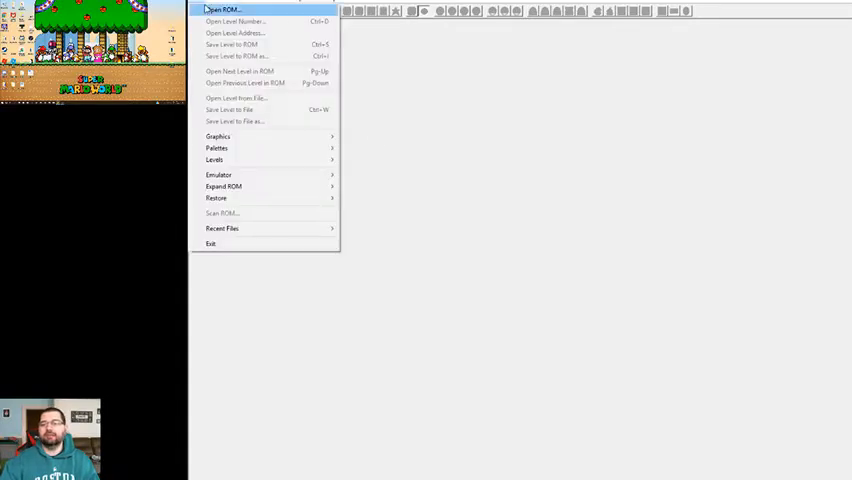
{"action": "left_click", "coordinate": [210, 8]}
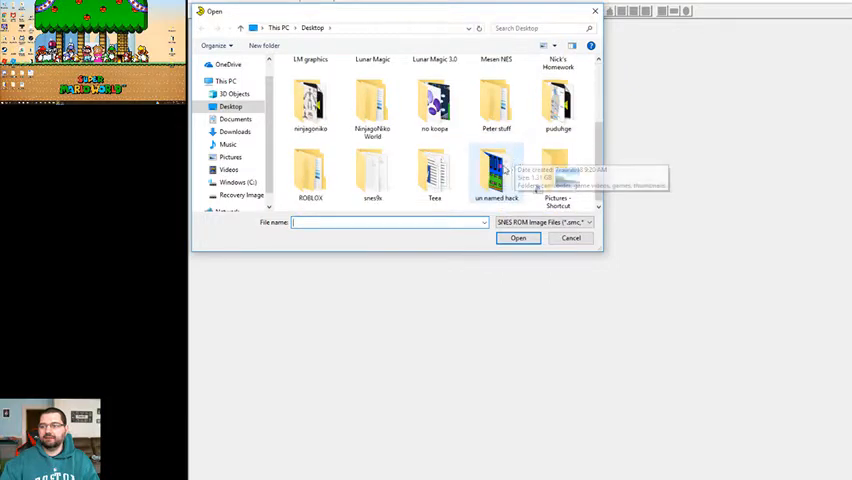
{"action": "double_click", "coordinate": [496, 170]}
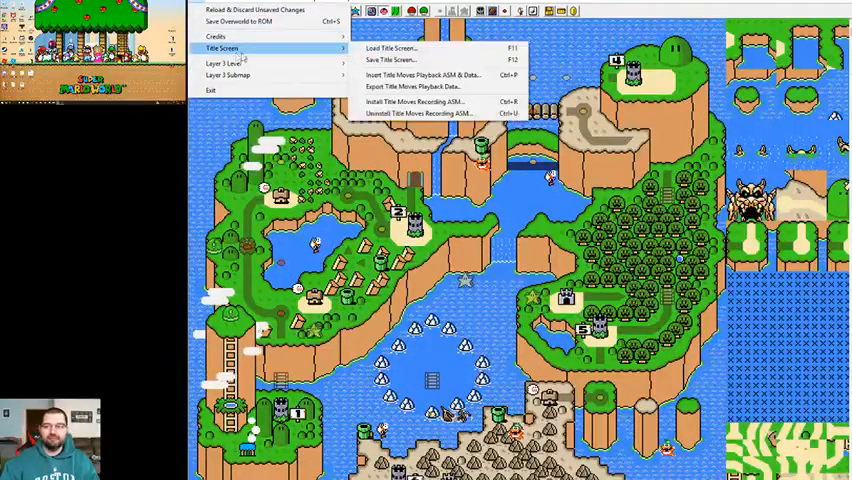
{"action": "mouse_move", "coordinate": [390, 48]}
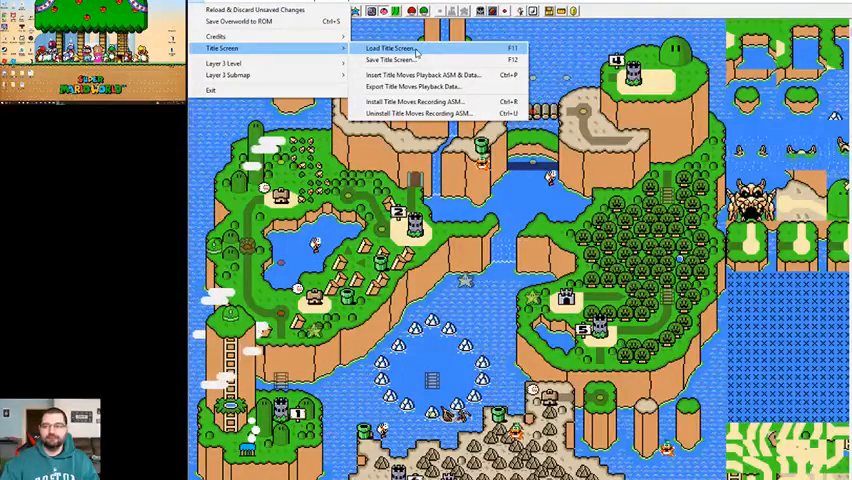
Request the title screen be inserted into the Overworld Editor for editing.
{"action": "left_click", "coordinate": [392, 48]}
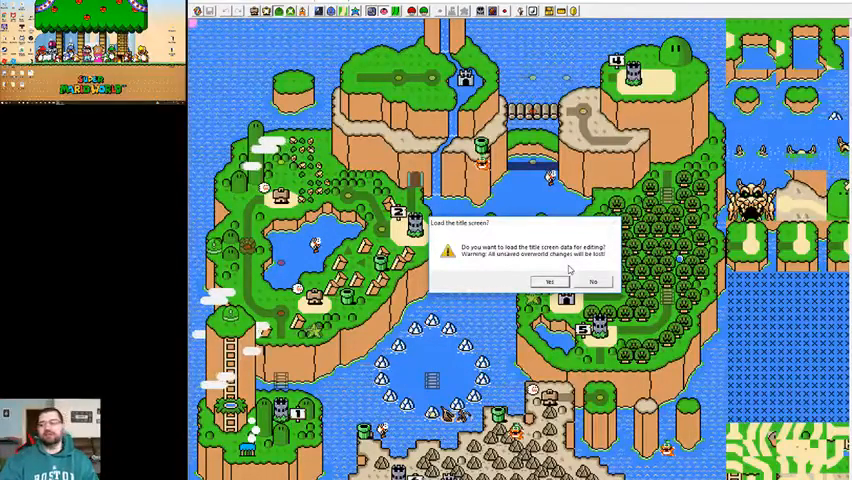
Confirm loading the title screen data, discarding unsaved overworld changes.
{"action": "left_click", "coordinate": [548, 280]}
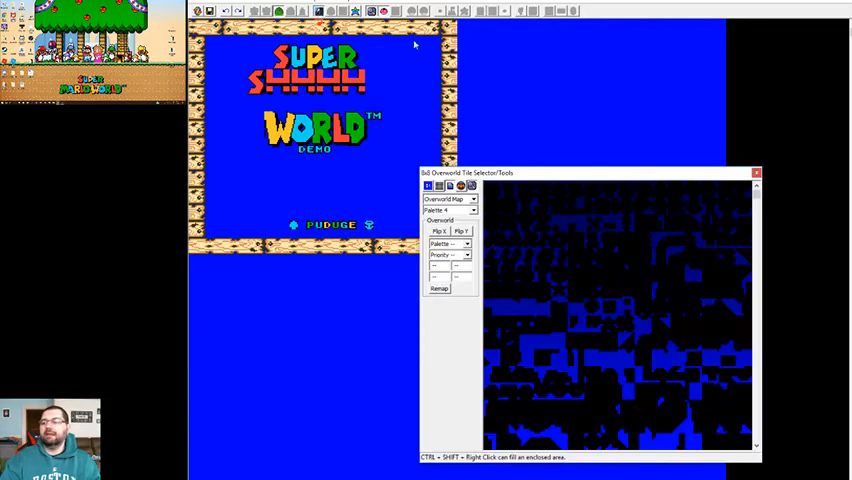
Adjust the 8x8 Tile Selector graphics so the title screen letters and logo tiles show in colour.
{"action": "left_click", "coordinate": [660, 190]}
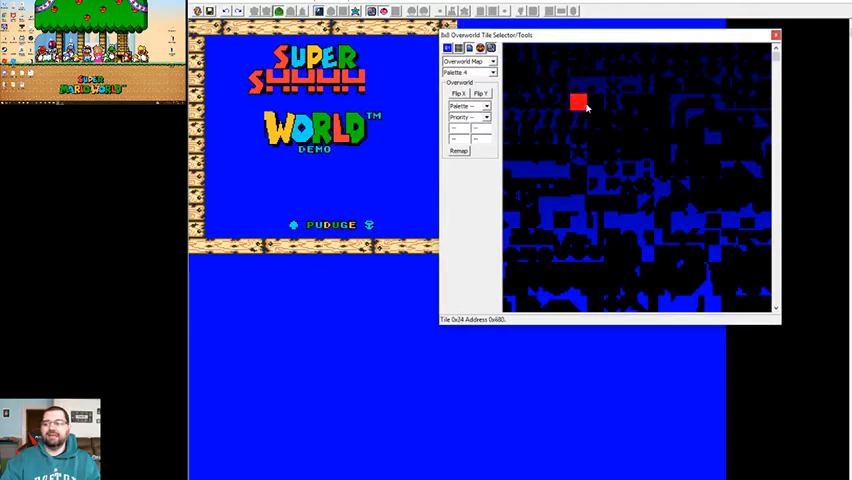
{"action": "left_click", "coordinate": [612, 136]}
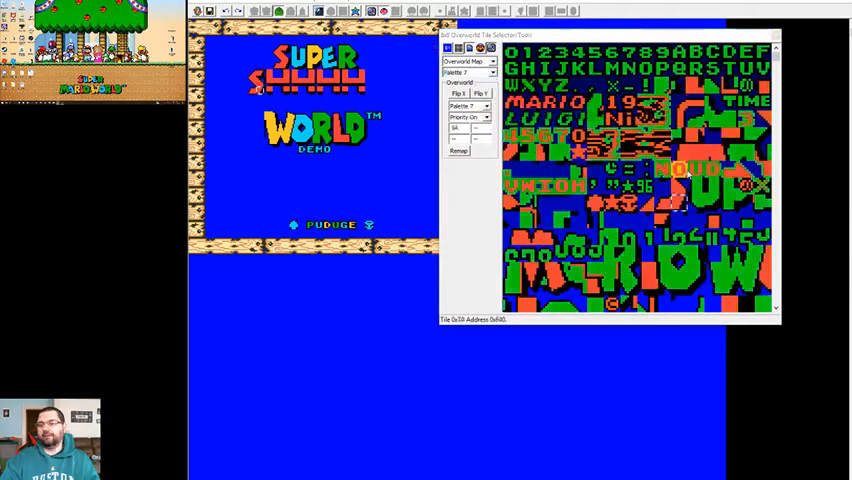
Switch the tile selector to the blue-and-green palette and scroll to the alphabet row.
{"action": "left_click", "coordinate": [680, 200]}
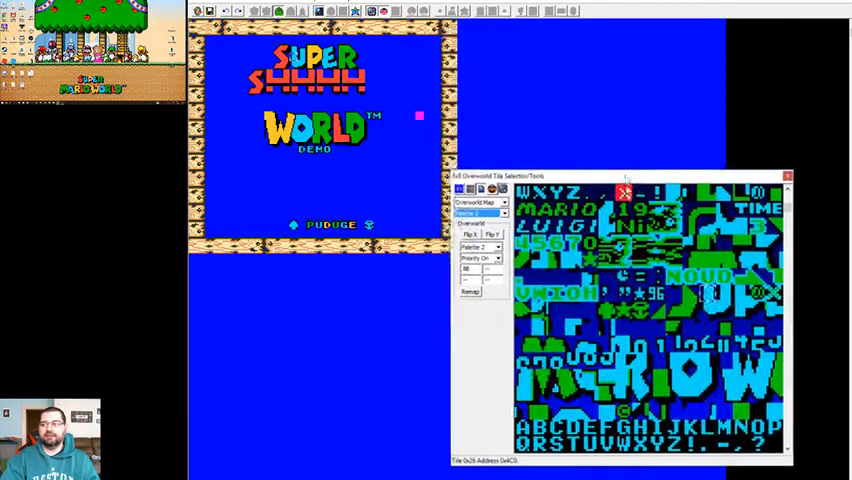
{"action": "left_click_drag", "start_coordinate": [624, 176], "coordinate": [656, 120]}
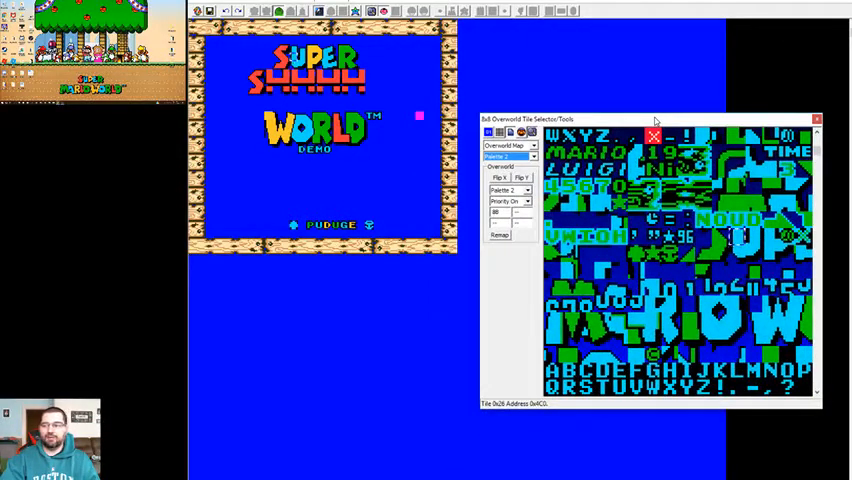